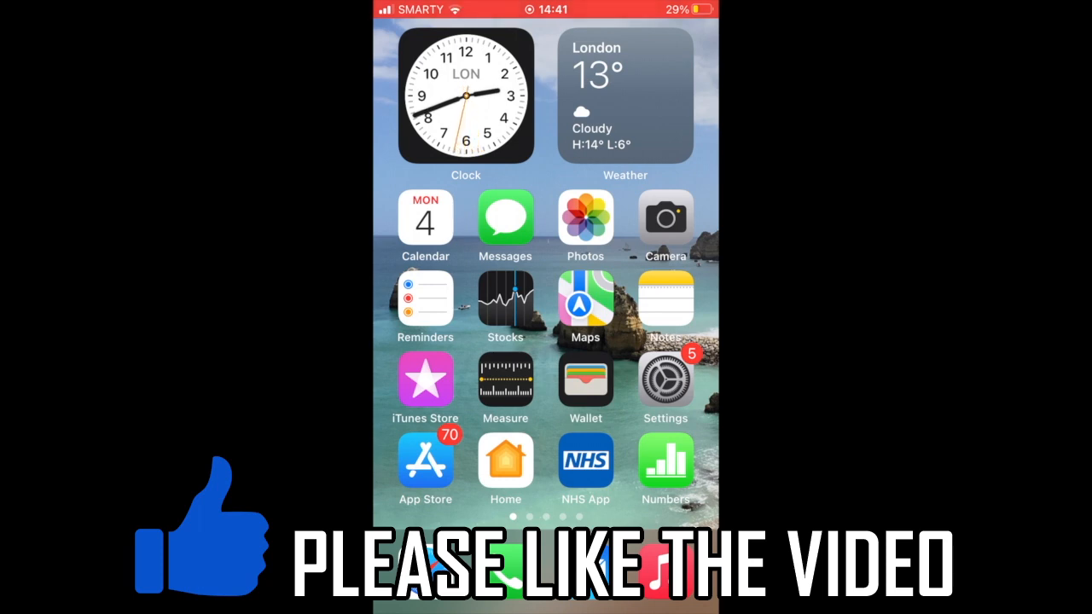
Go from the home screen into Settings and down to the Screen Time page.
{"action": "left_click", "coordinate": [666, 378]}
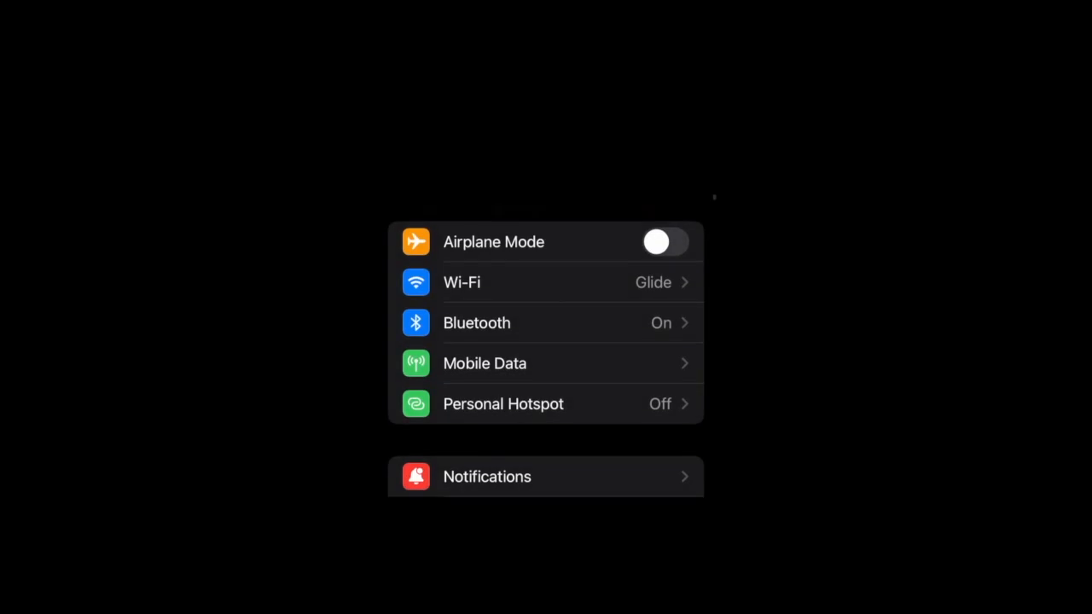
{"action": "scroll", "scroll_direction": "down", "scroll_amount": 3}
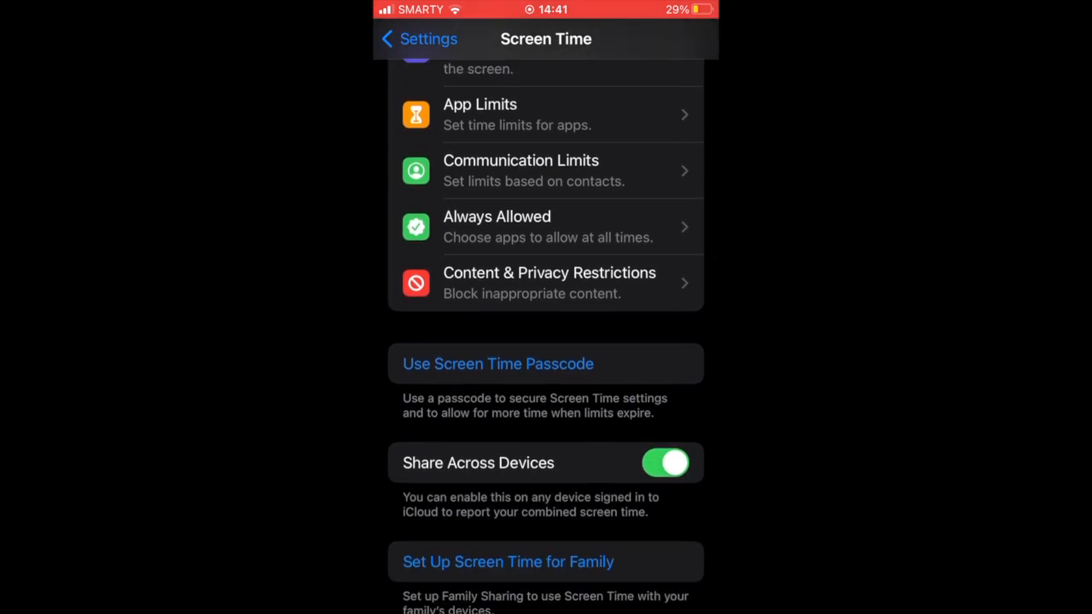
Enable Content & Privacy Restrictions and set the Apps age rating to Allow All Apps.
{"action": "left_click", "coordinate": [546, 284]}
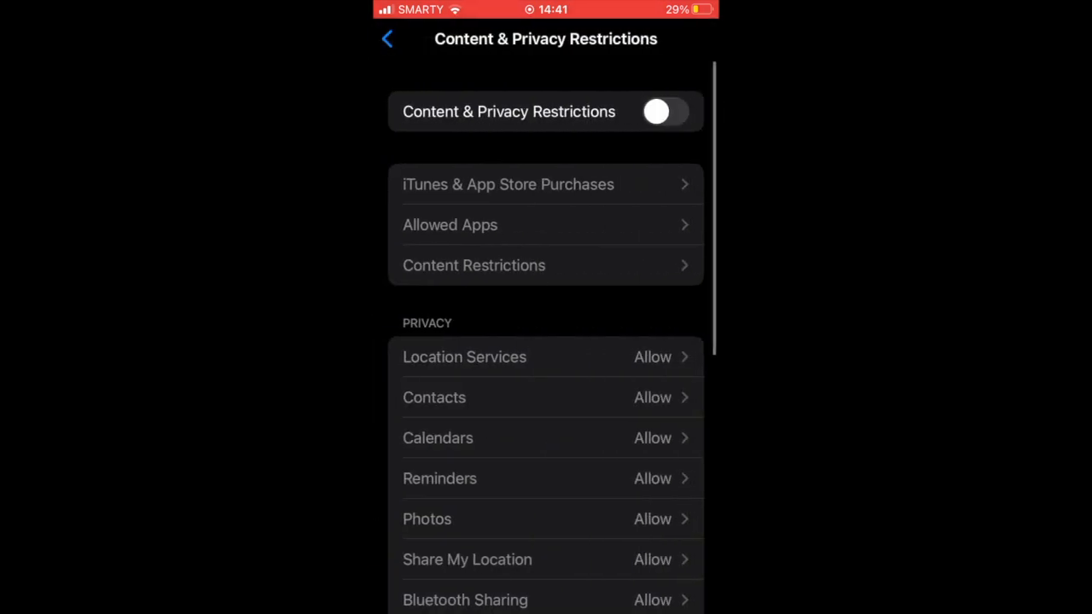
{"action": "left_click", "coordinate": [665, 111]}
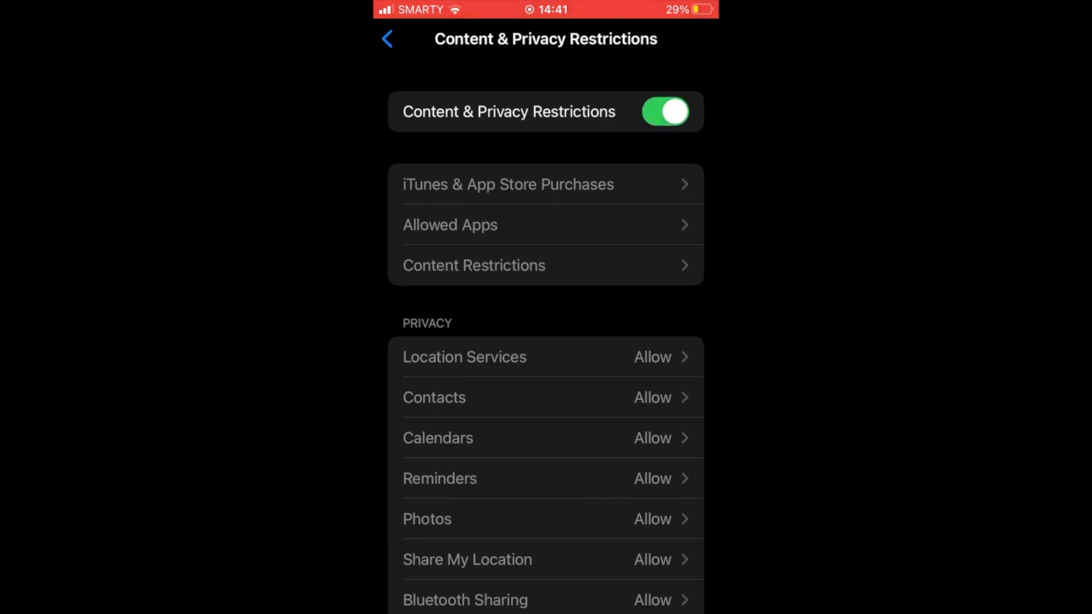
{"action": "left_click", "coordinate": [474, 265]}
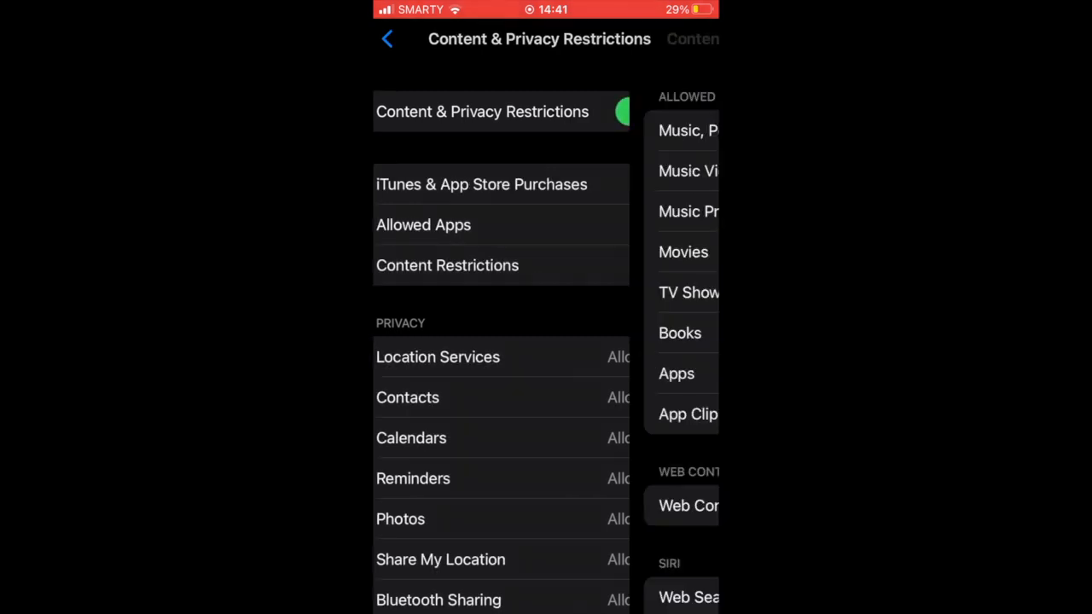
{"action": "left_click", "coordinate": [447, 266]}
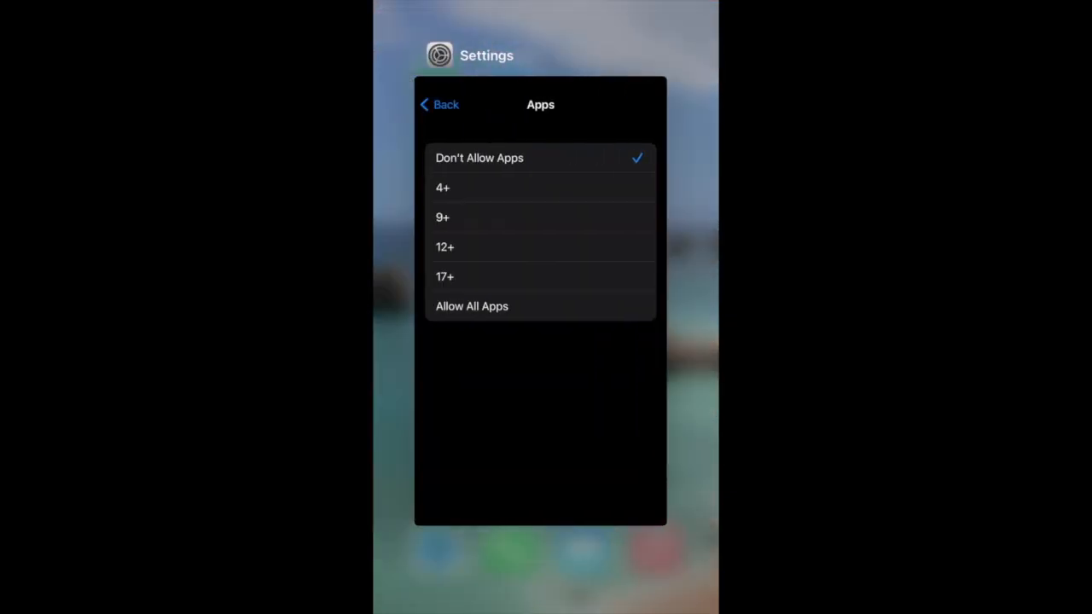
{"action": "left_click", "coordinate": [539, 218]}
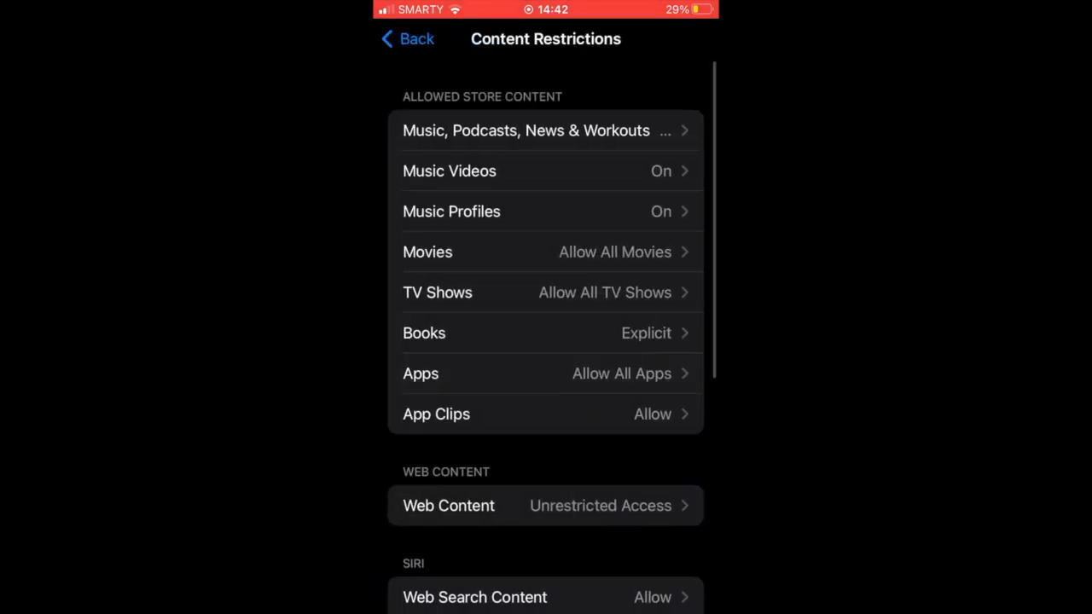
Back out to Screen Time, start a new App Limit and pick Discord as the limited app.
{"action": "left_click", "coordinate": [408, 38]}
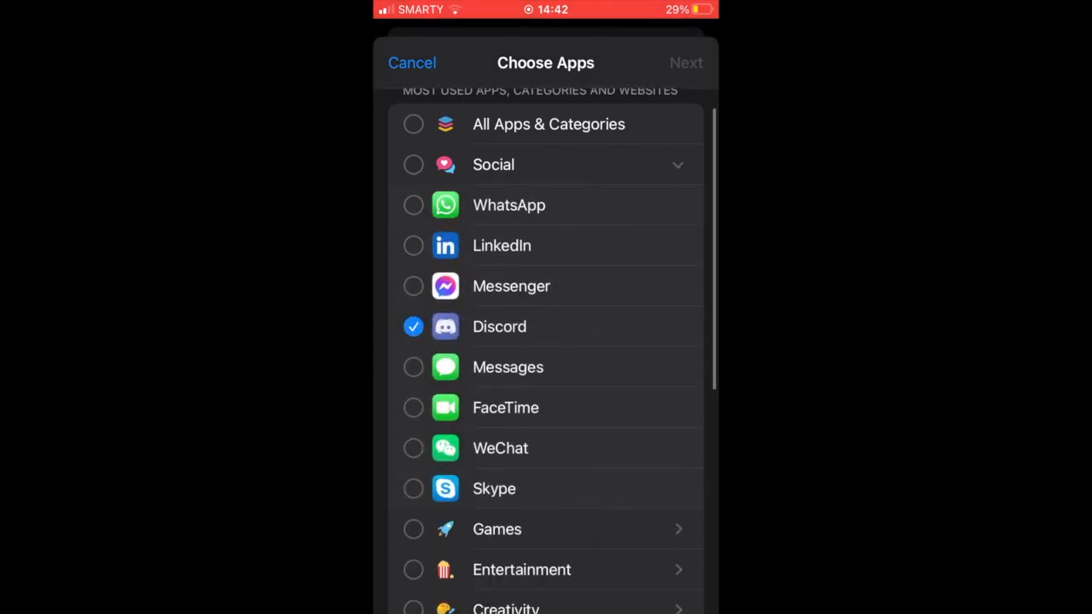
{"action": "left_click", "coordinate": [413, 327]}
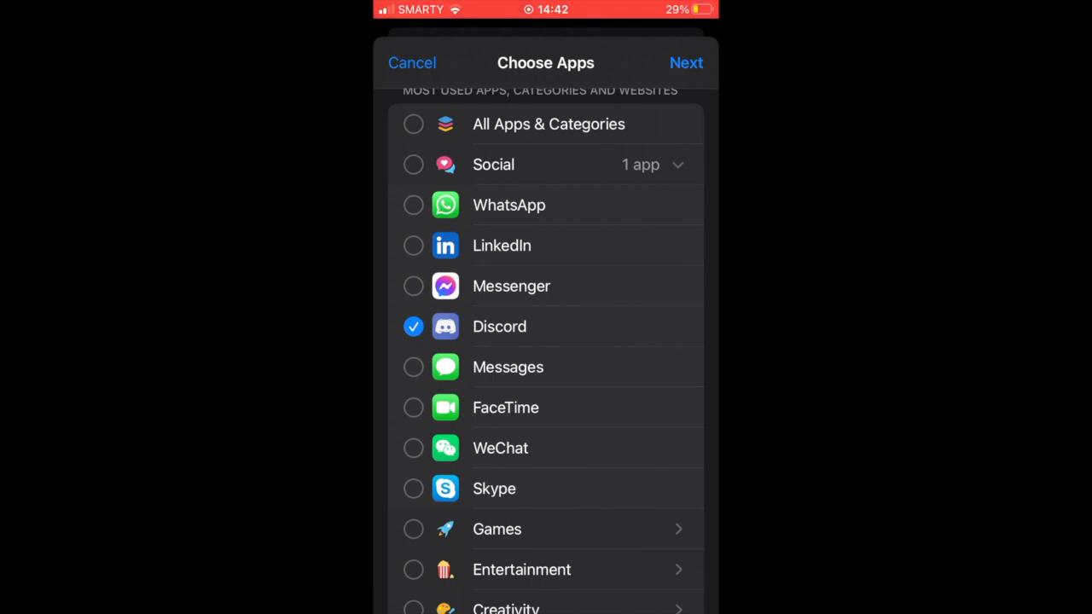
{"action": "left_click", "coordinate": [686, 62]}
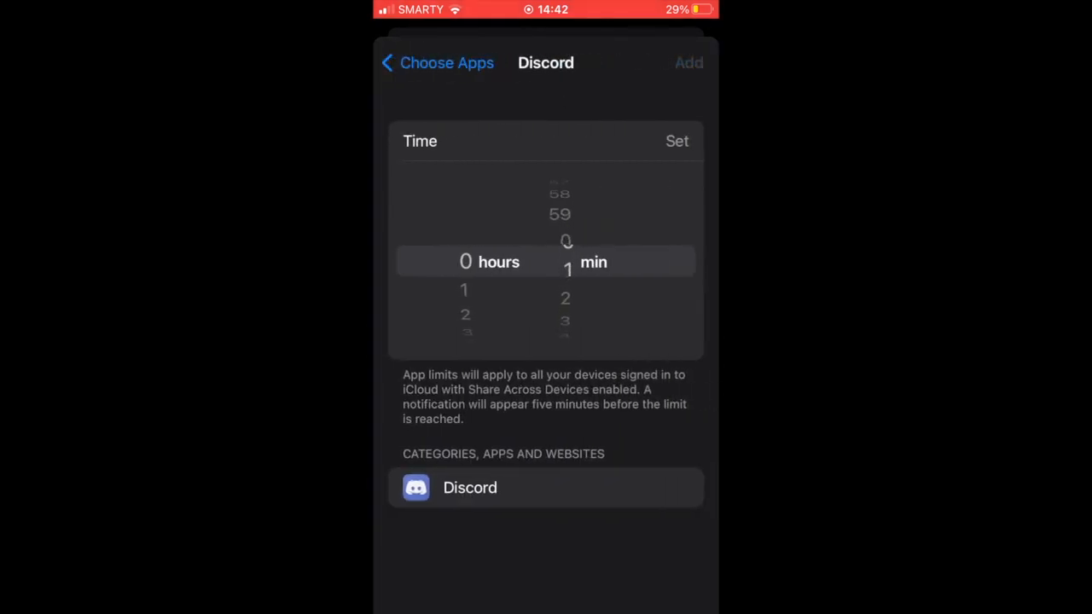
Add the 1-minute daily Discord limit and return to the Screen Time overview.
{"action": "left_click", "coordinate": [676, 140]}
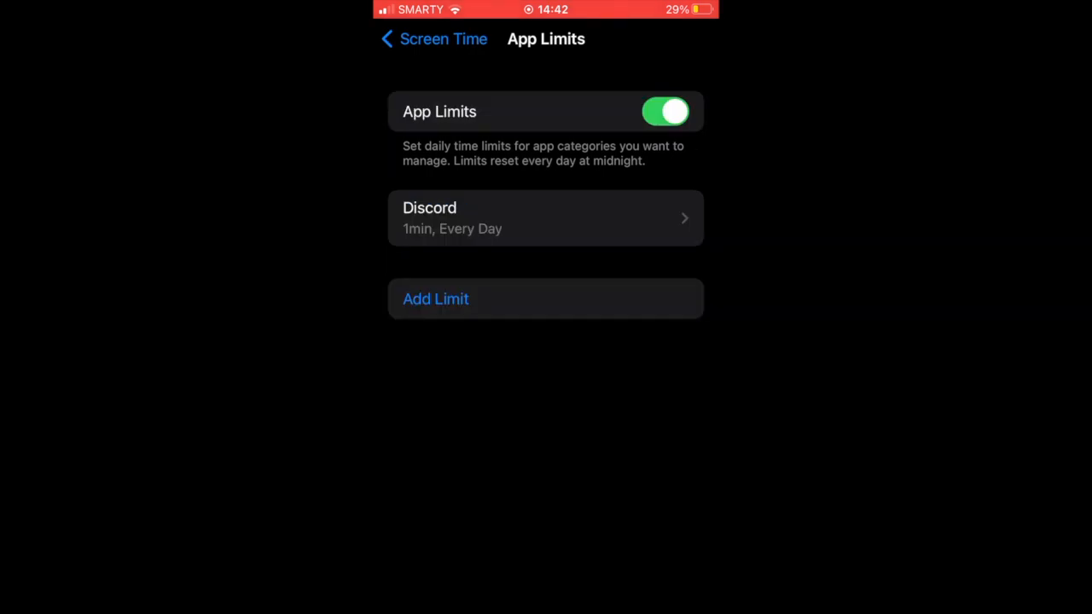
{"action": "left_click", "coordinate": [433, 37]}
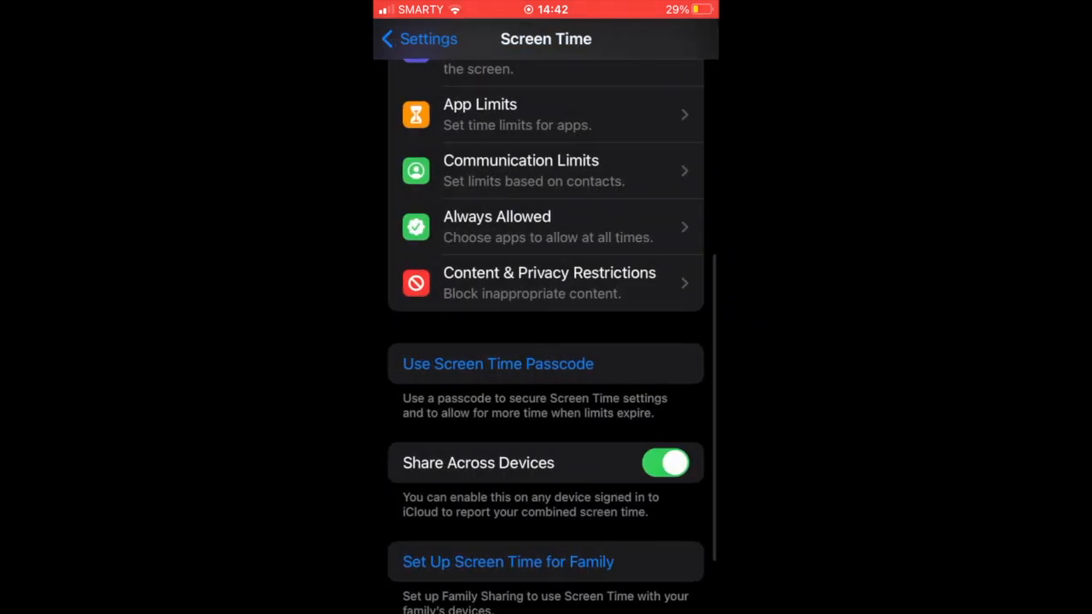
{"action": "scroll", "scroll_direction": "down", "scroll_amount": 3}
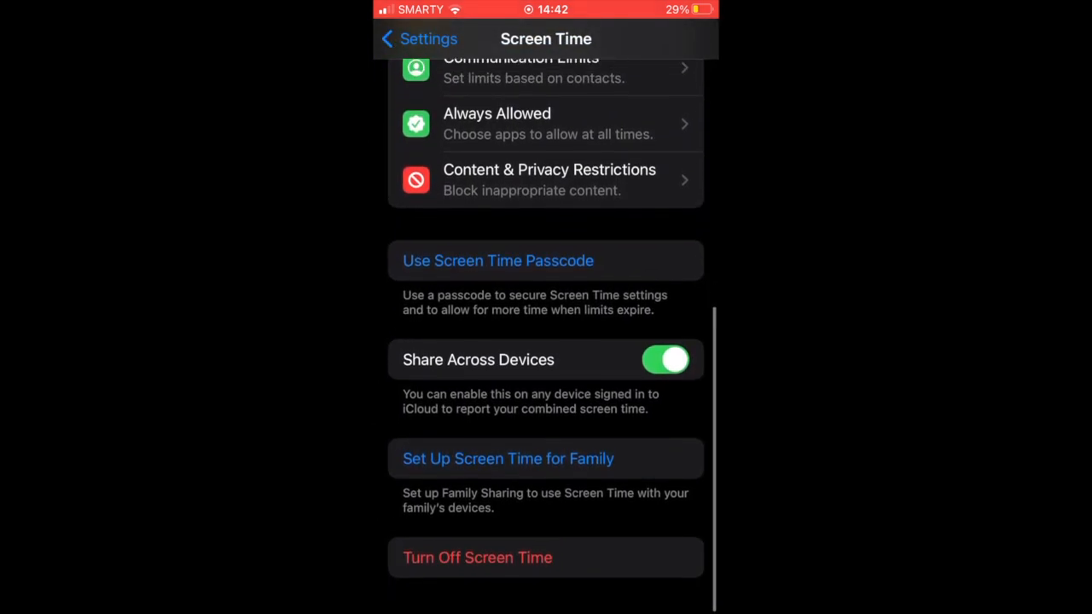